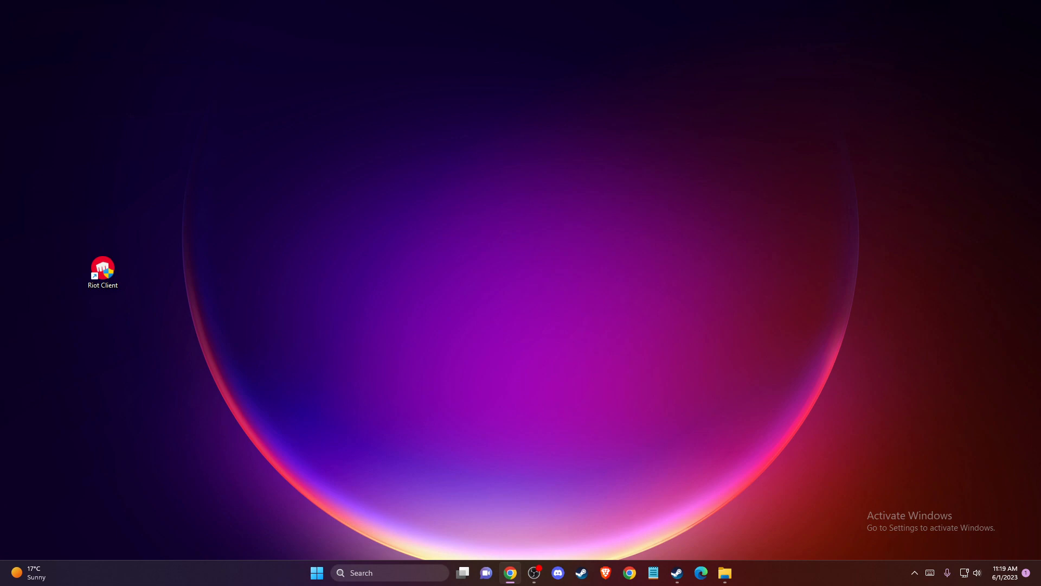
{"action": "mouse_move", "coordinate": [246, 317]}
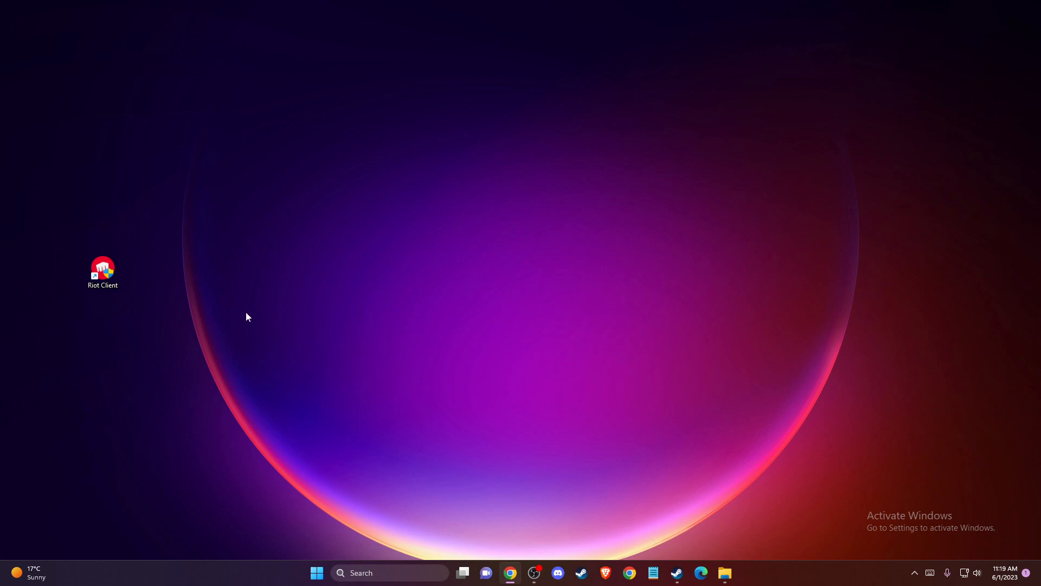
{"action": "mouse_move", "coordinate": [159, 310]}
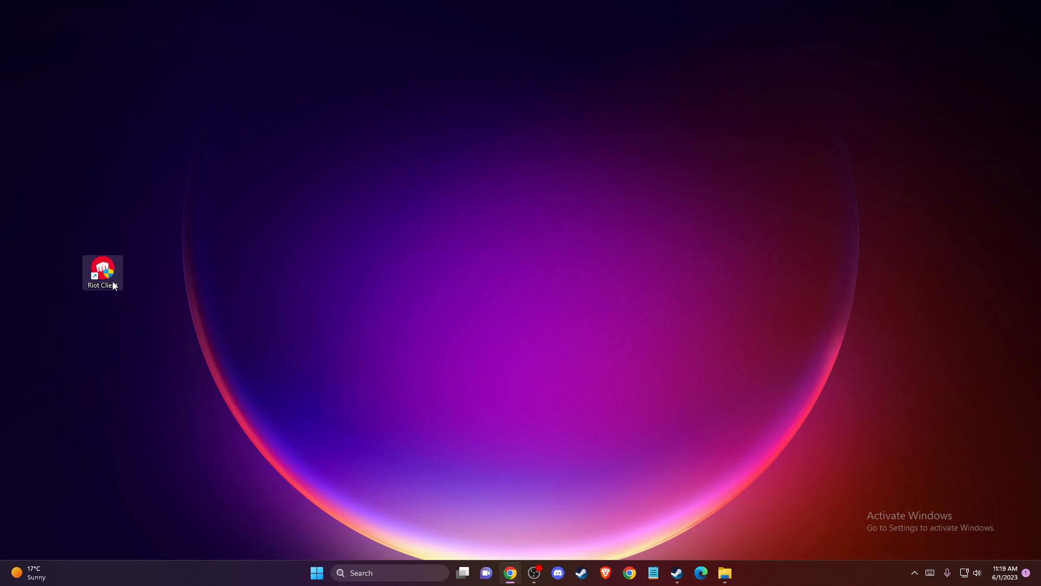
Show the Riot Client shortcut's Properties on the Compatibility tab
{"action": "right_click", "coordinate": [103, 272]}
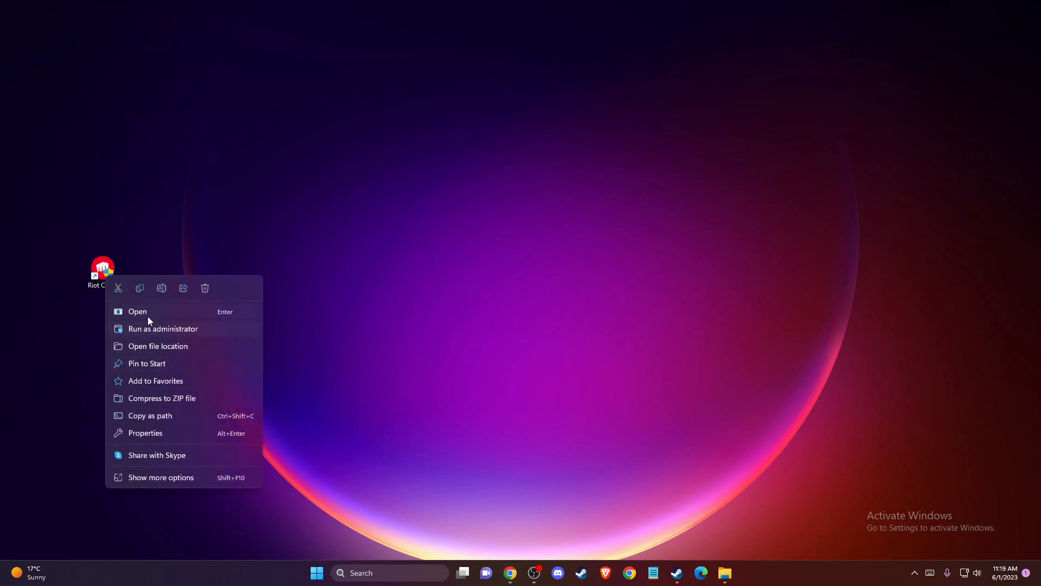
{"action": "left_click", "coordinate": [144, 432]}
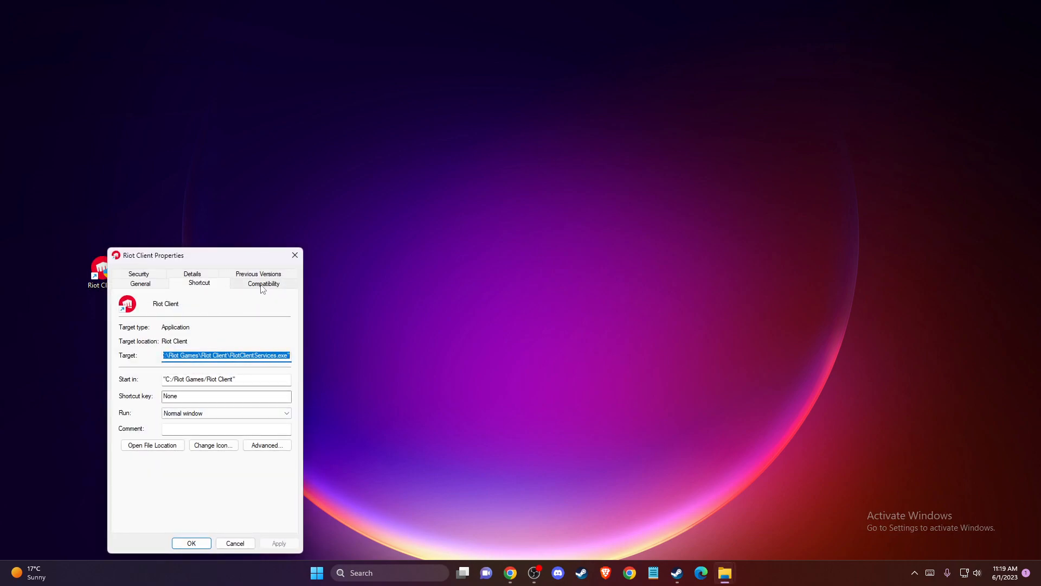
{"action": "left_click", "coordinate": [263, 283]}
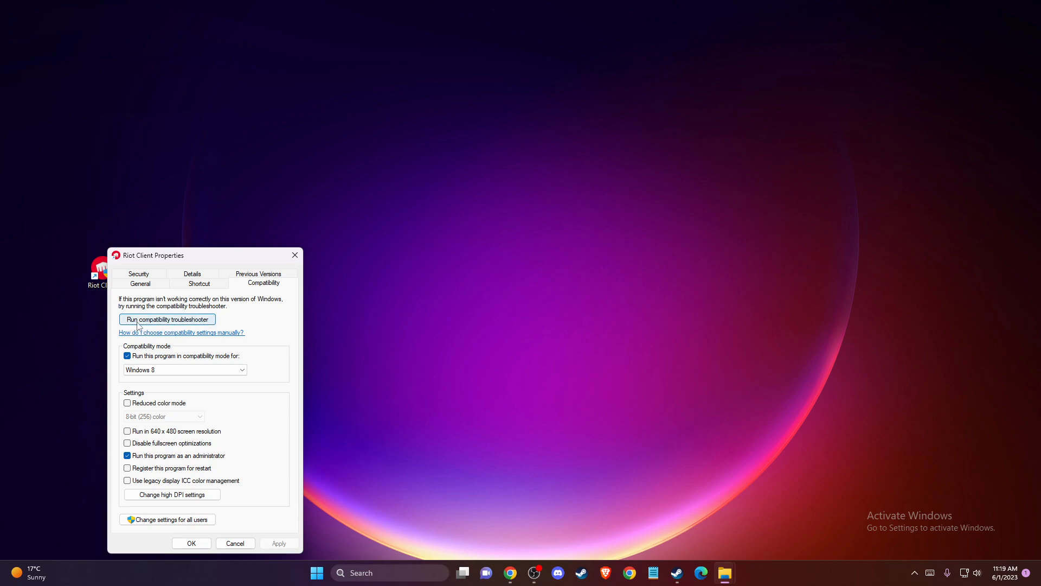
{"action": "mouse_move", "coordinate": [156, 325]}
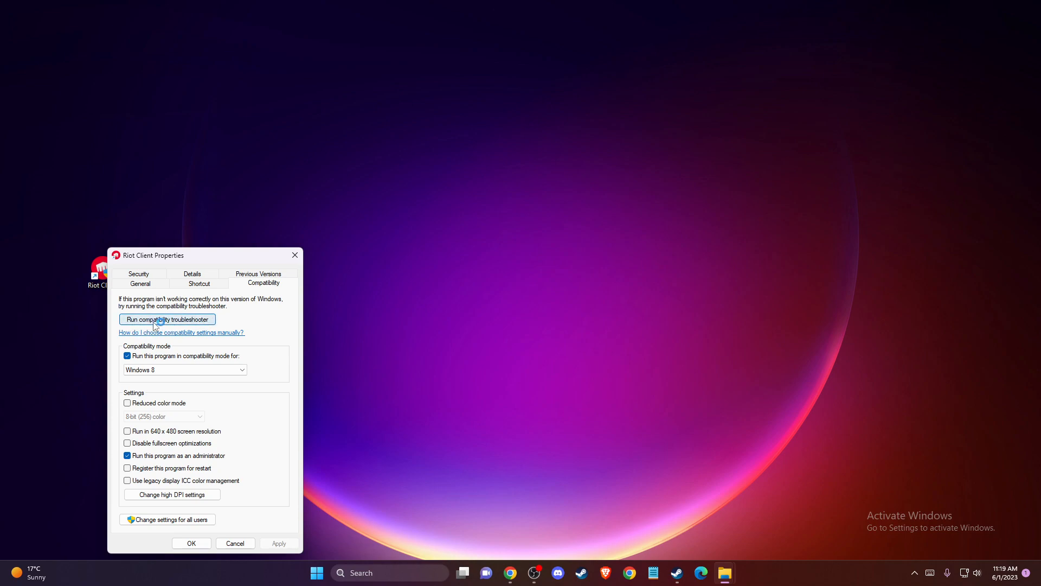
{"action": "left_click", "coordinate": [168, 319]}
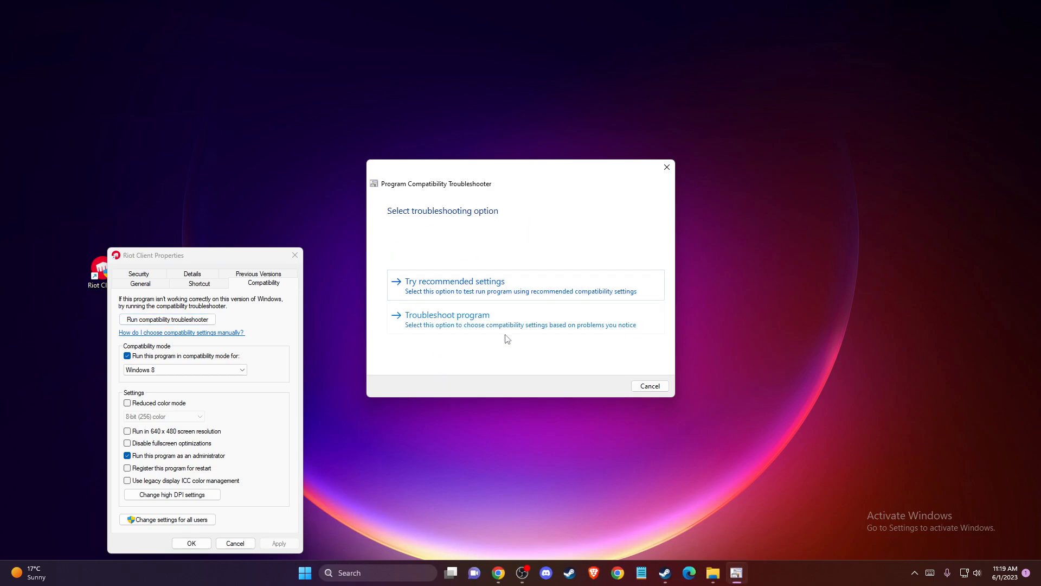
{"action": "mouse_move", "coordinate": [369, 251]}
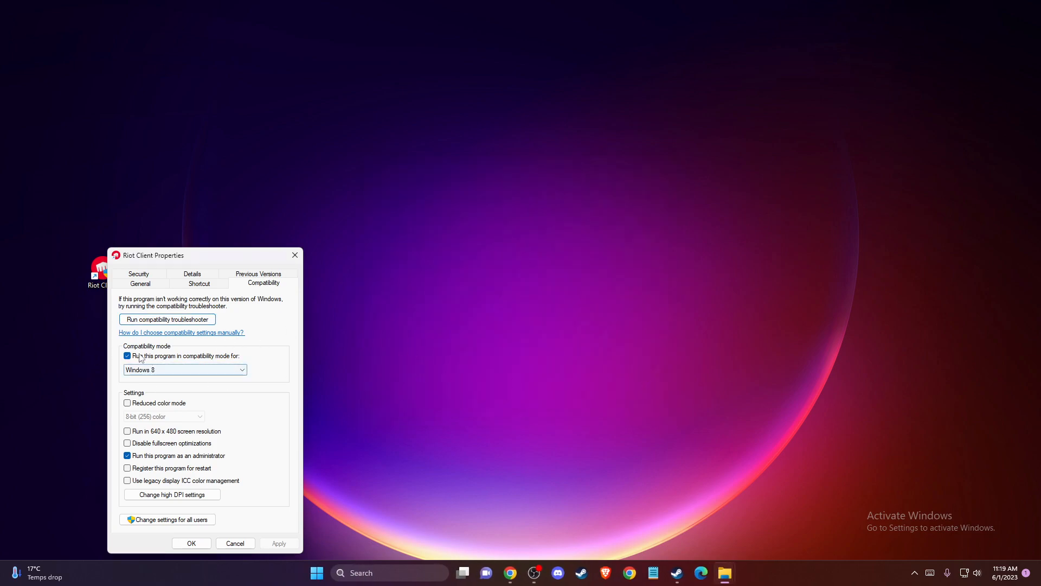
Keep Windows 8 compatibility mode, turn off run as administrator, and apply the changes
{"action": "left_click", "coordinate": [127, 356]}
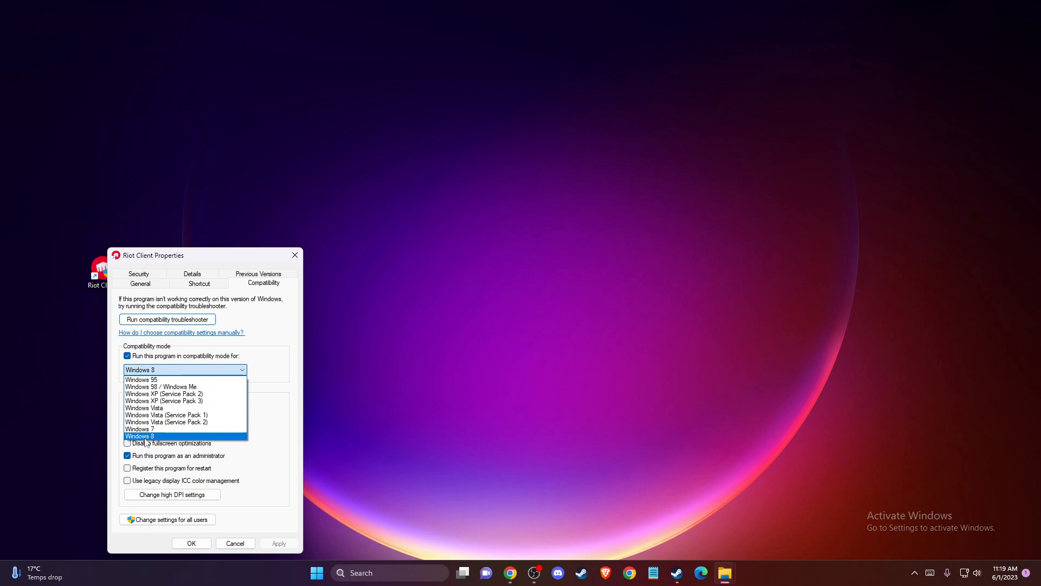
{"action": "mouse_move", "coordinate": [151, 408]}
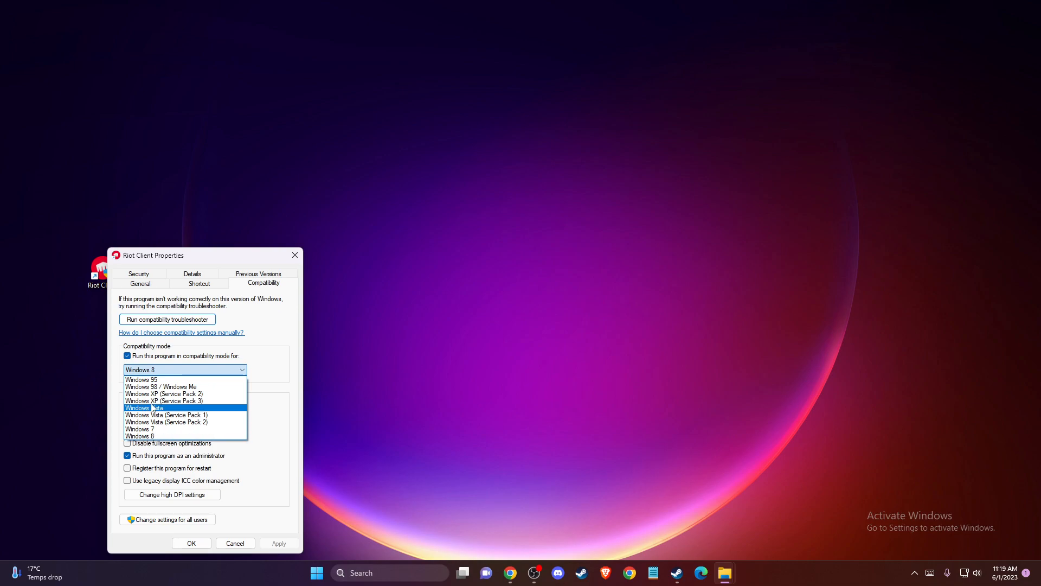
{"action": "left_click", "coordinate": [140, 435]}
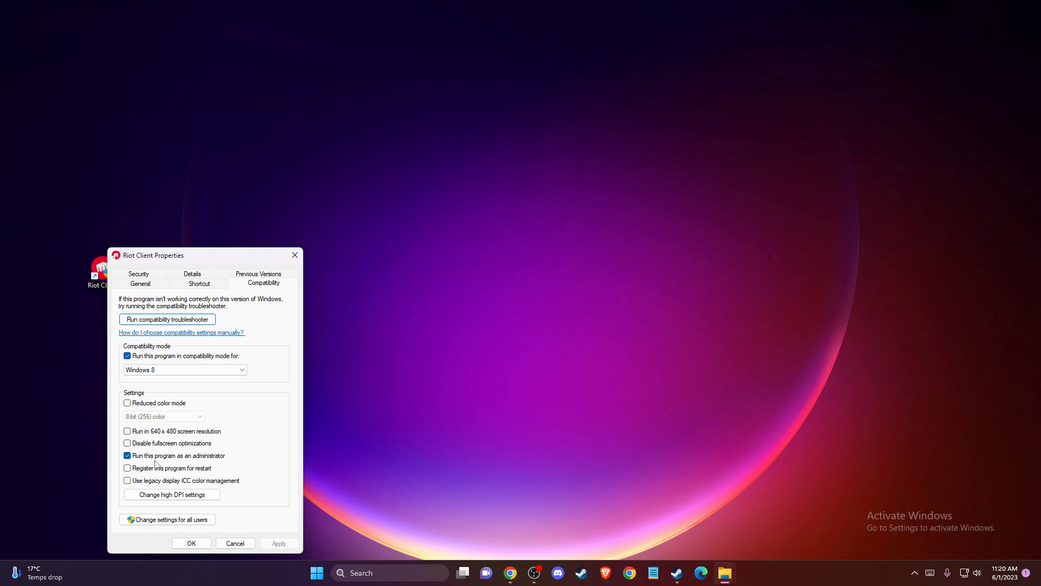
{"action": "left_click", "coordinate": [127, 455]}
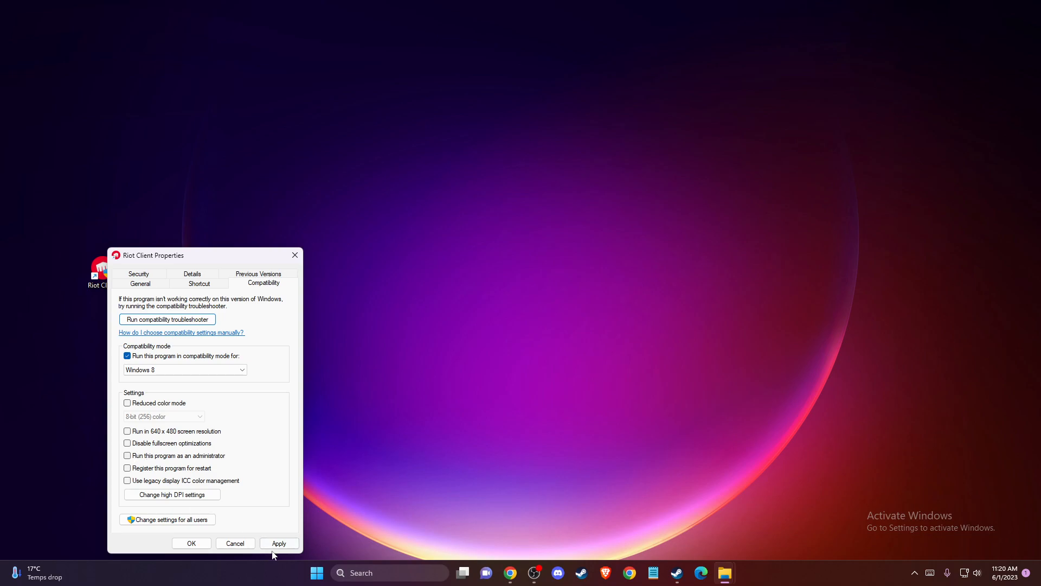
{"action": "left_click", "coordinate": [192, 543]}
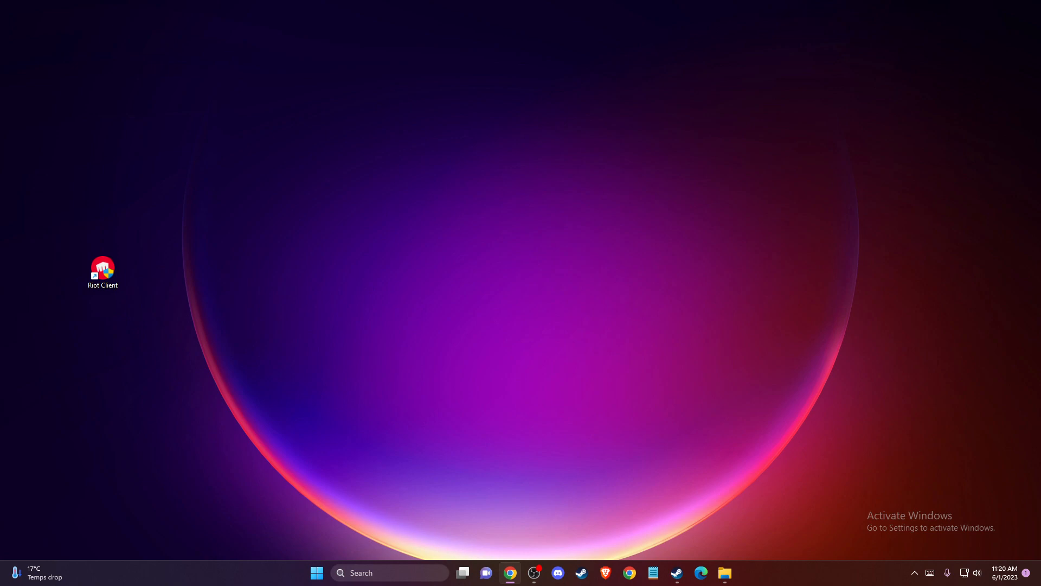
{"action": "right_click", "coordinate": [316, 573]}
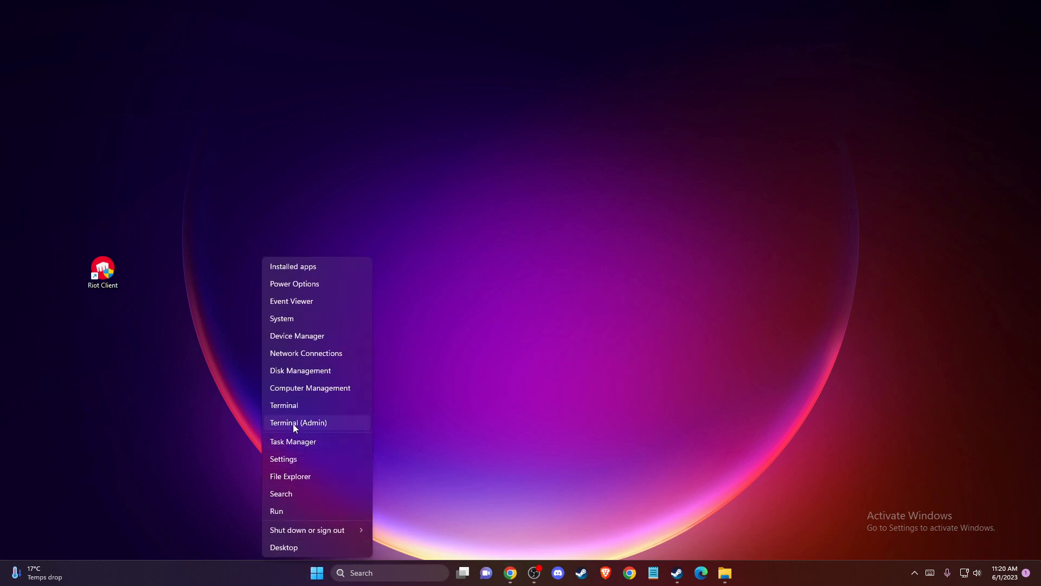
{"action": "left_click", "coordinate": [298, 423]}
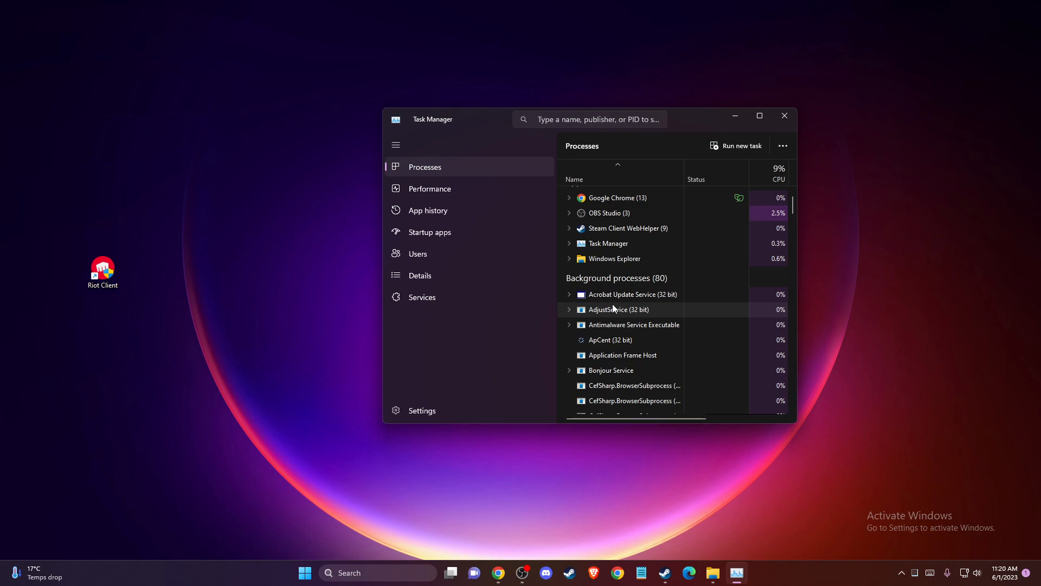
{"action": "scroll", "scroll_direction": "down", "scroll_amount": 3}
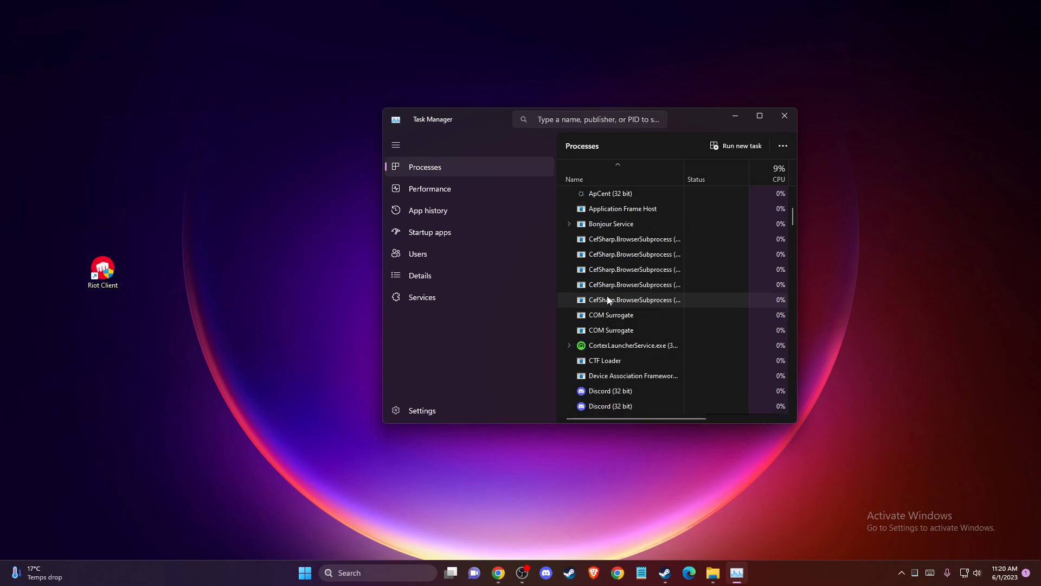
{"action": "scroll", "scroll_direction": "down", "scroll_amount": 3}
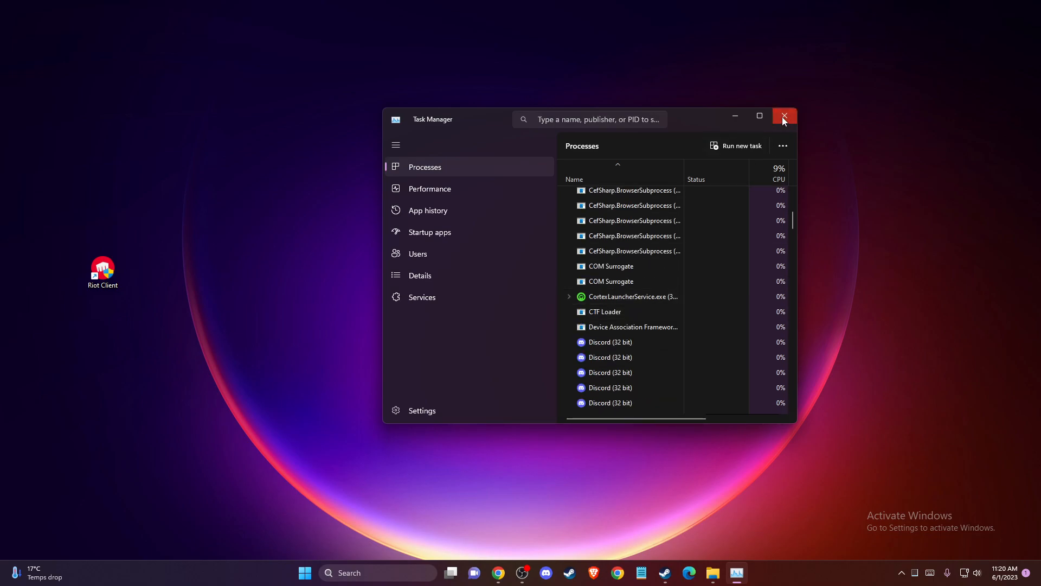
{"action": "left_click", "coordinate": [784, 116]}
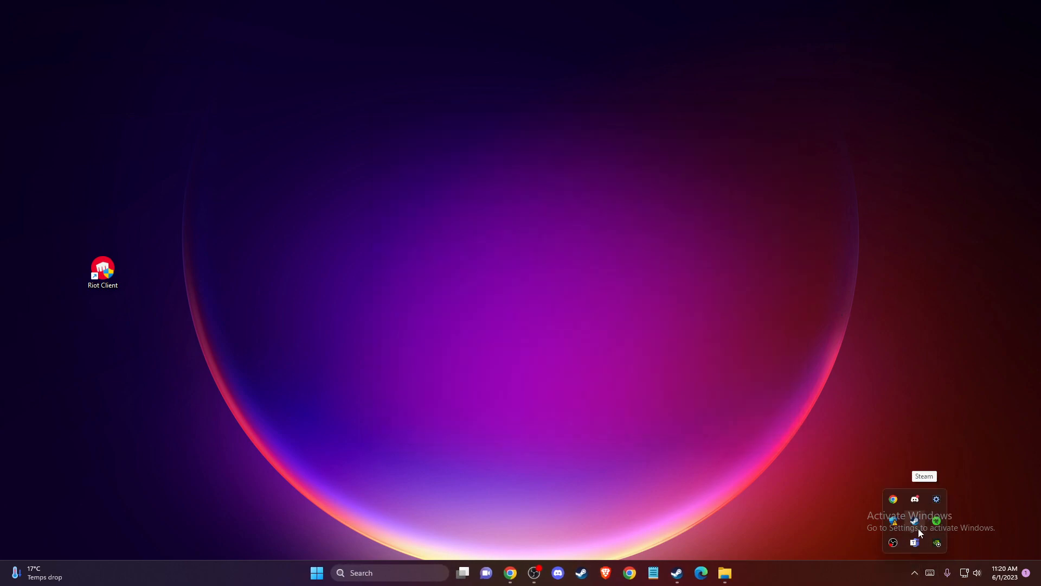
{"action": "mouse_move", "coordinate": [575, 391]}
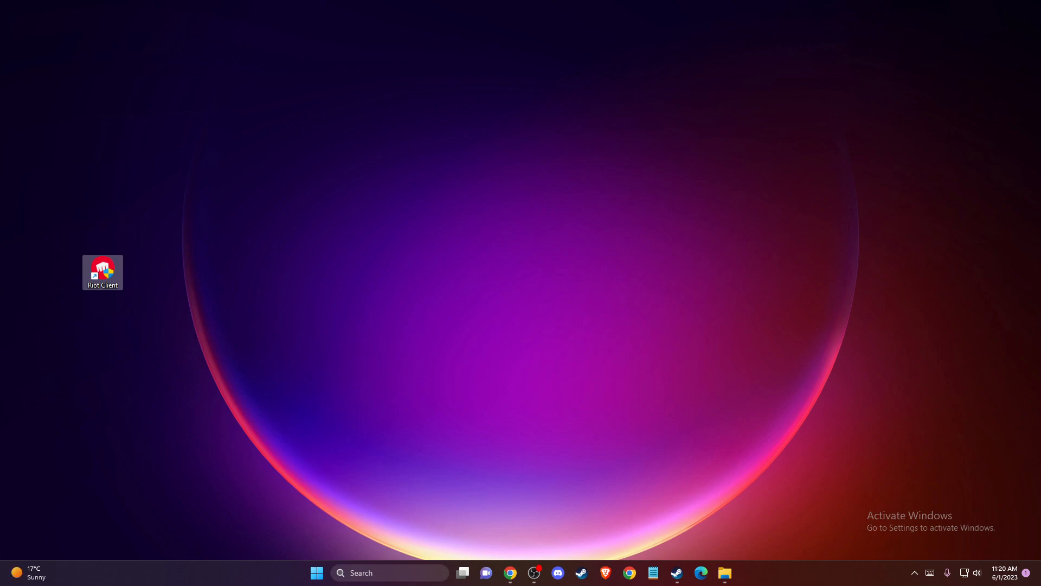
{"action": "mouse_move", "coordinate": [334, 526]}
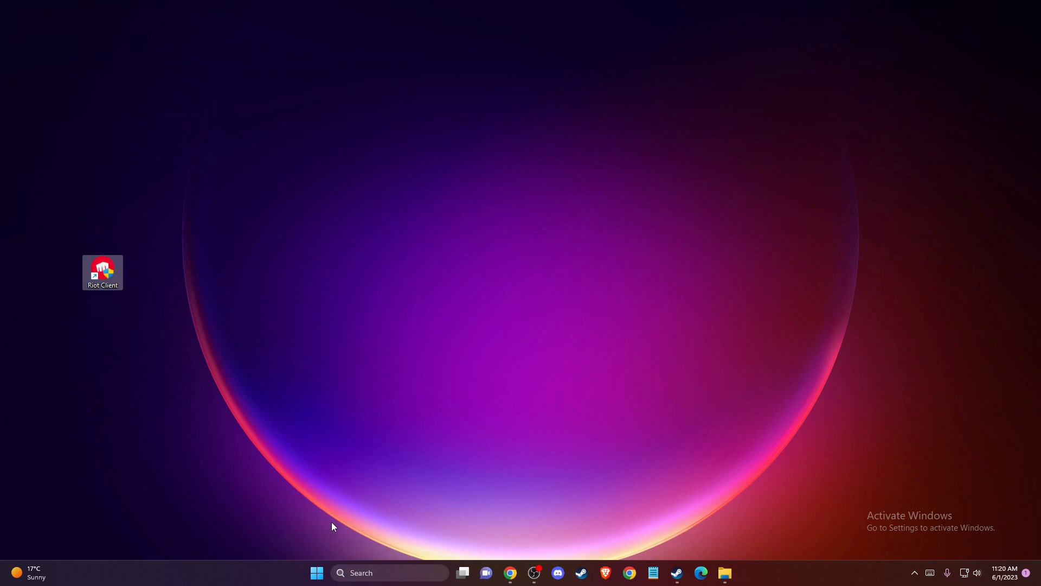
{"action": "mouse_move", "coordinate": [377, 572]}
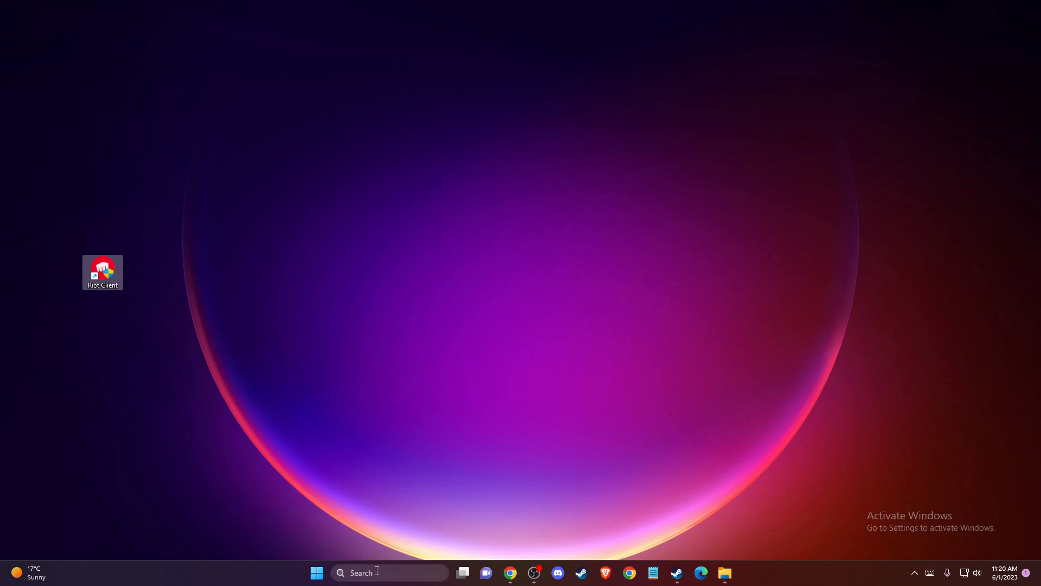
{"action": "mouse_move", "coordinate": [382, 572]}
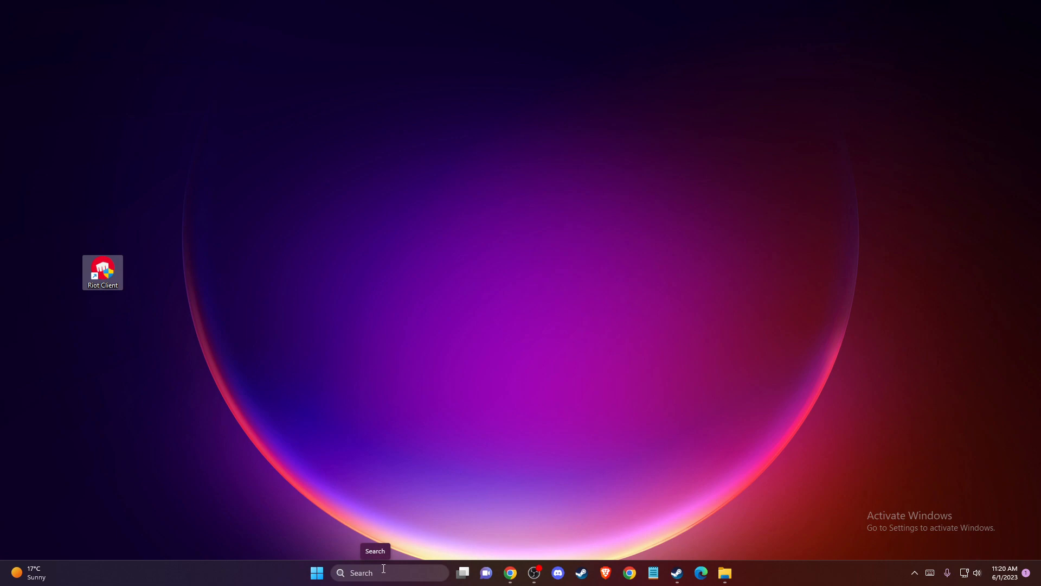
{"action": "type", "text": "CHECK FOR"}
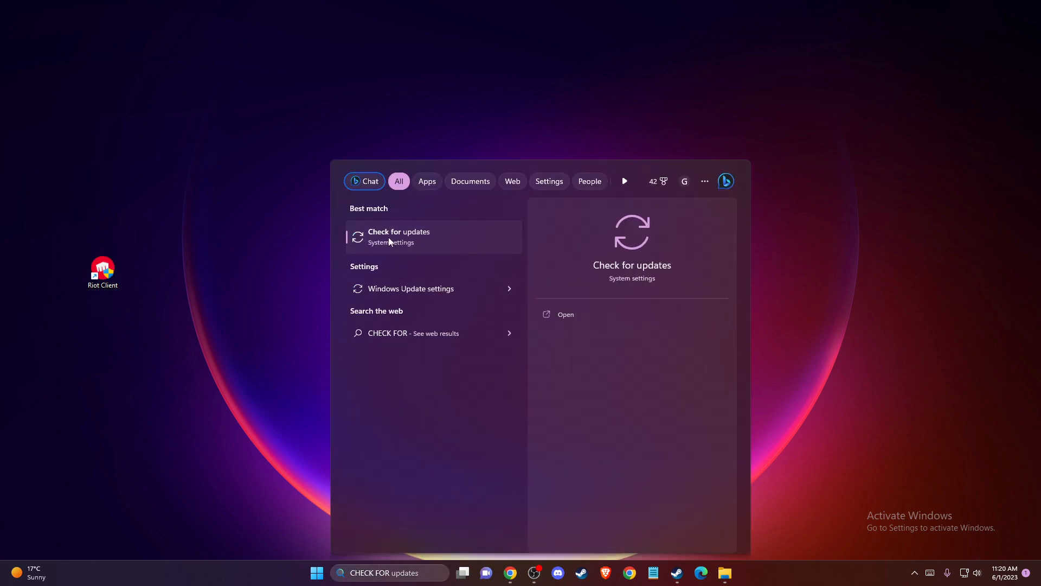
{"action": "left_click", "coordinate": [399, 237]}
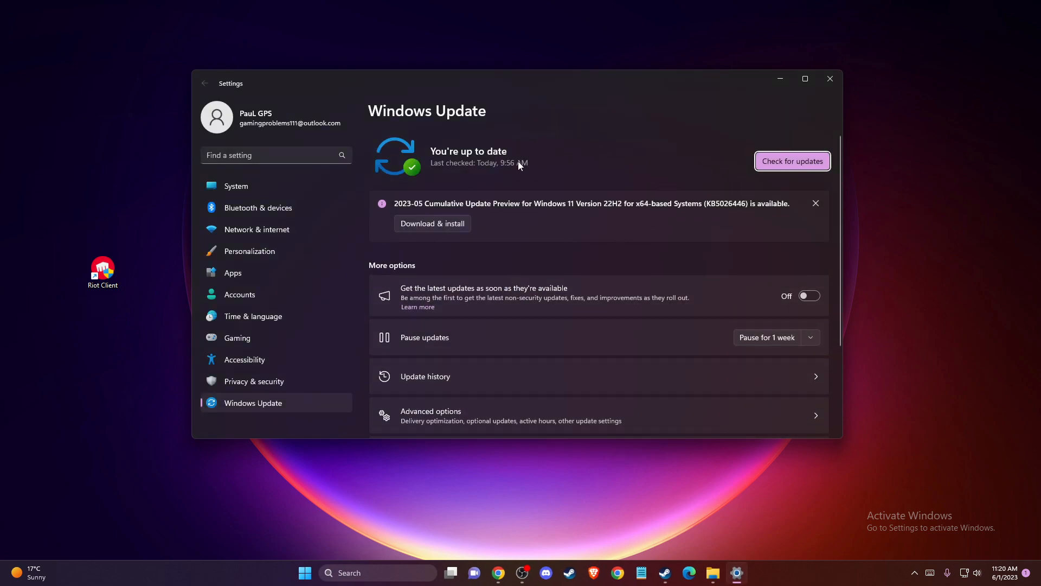
{"action": "mouse_move", "coordinate": [528, 189]}
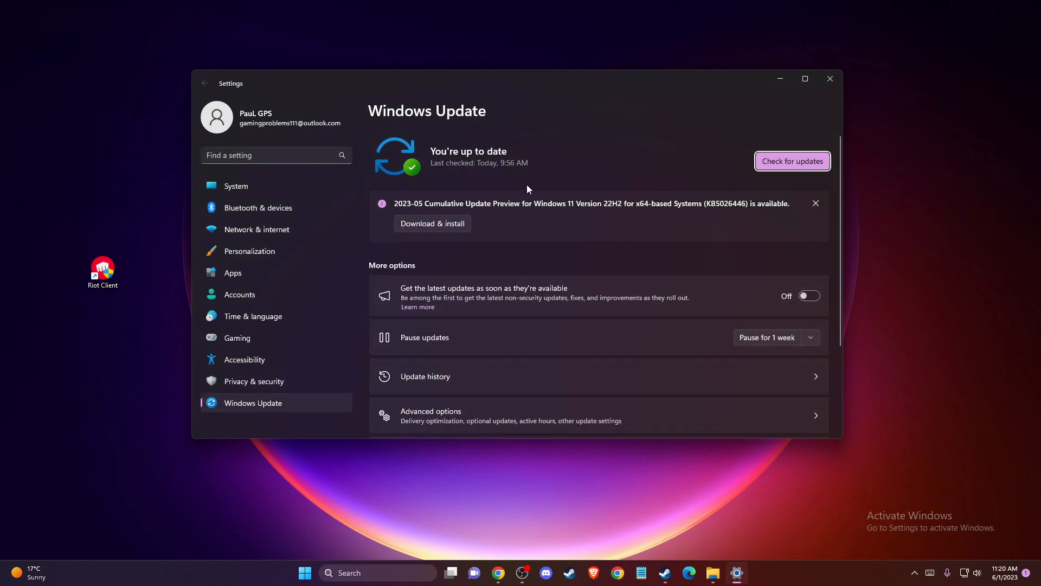
{"action": "mouse_move", "coordinate": [567, 214]}
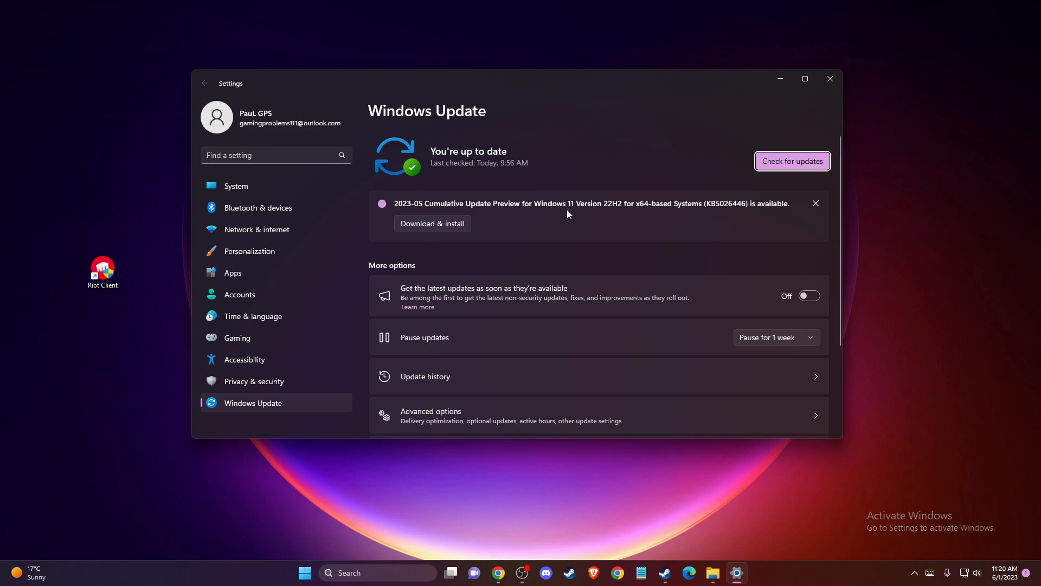
{"action": "mouse_move", "coordinate": [445, 234]}
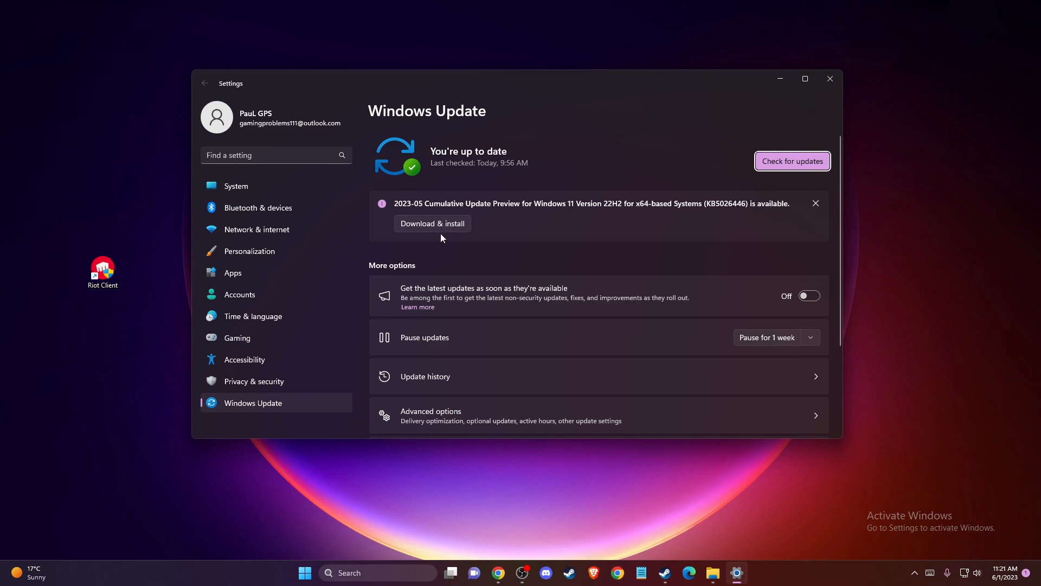
{"action": "mouse_move", "coordinate": [456, 237]}
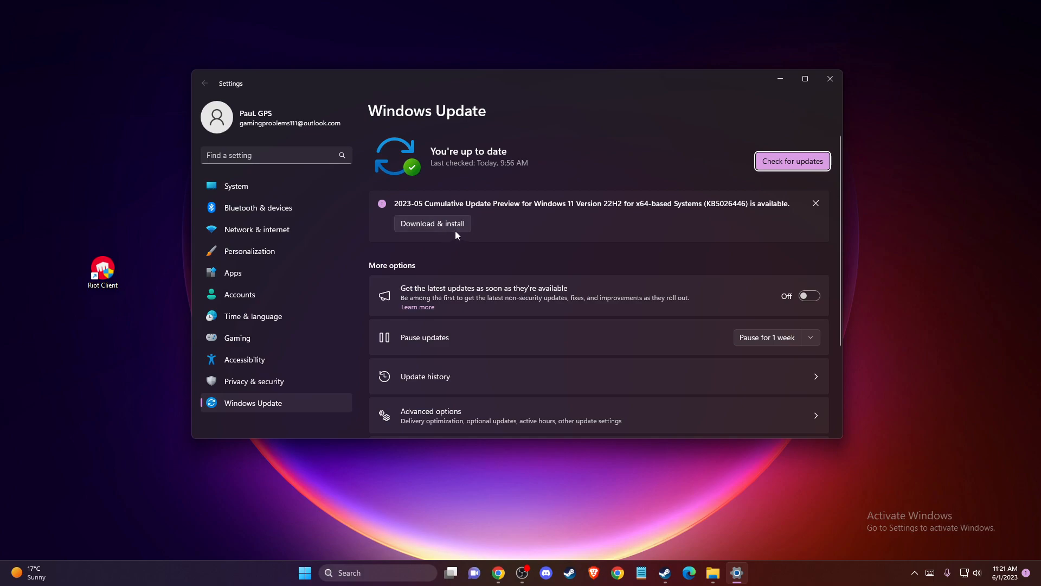
{"action": "mouse_move", "coordinate": [874, 97]}
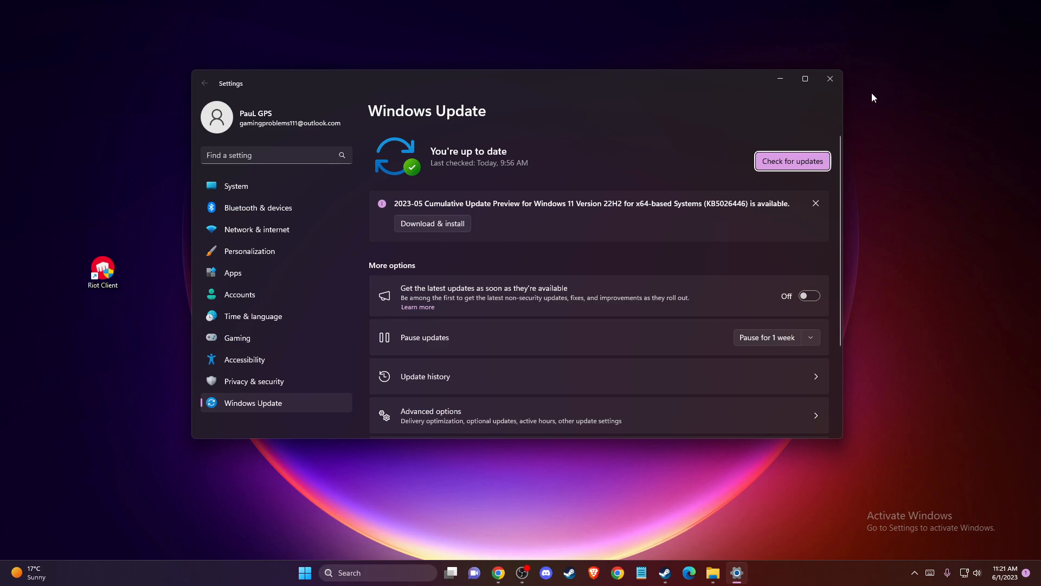
{"action": "left_click", "coordinate": [828, 78]}
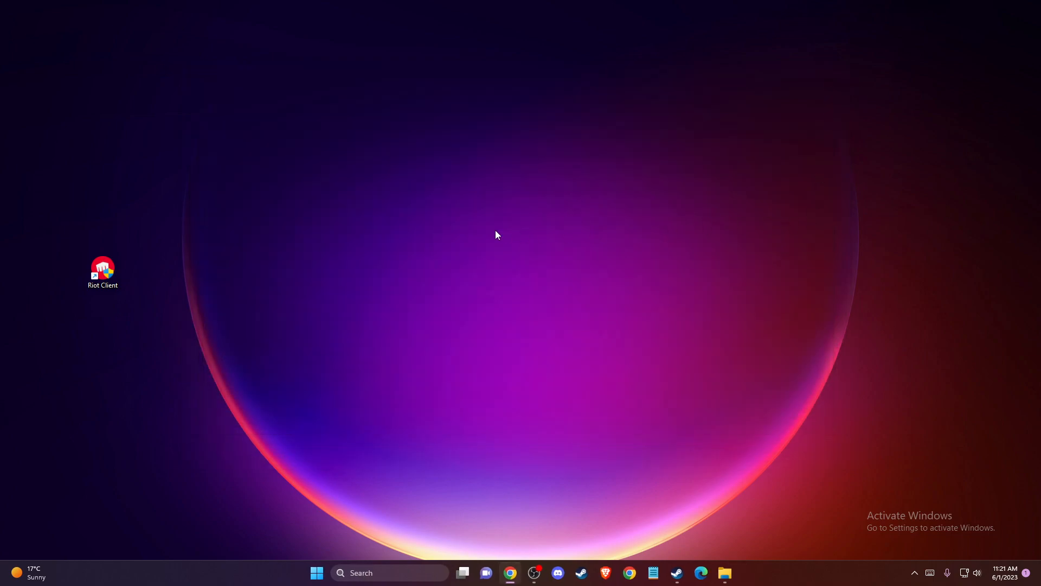
{"action": "mouse_move", "coordinate": [296, 484]}
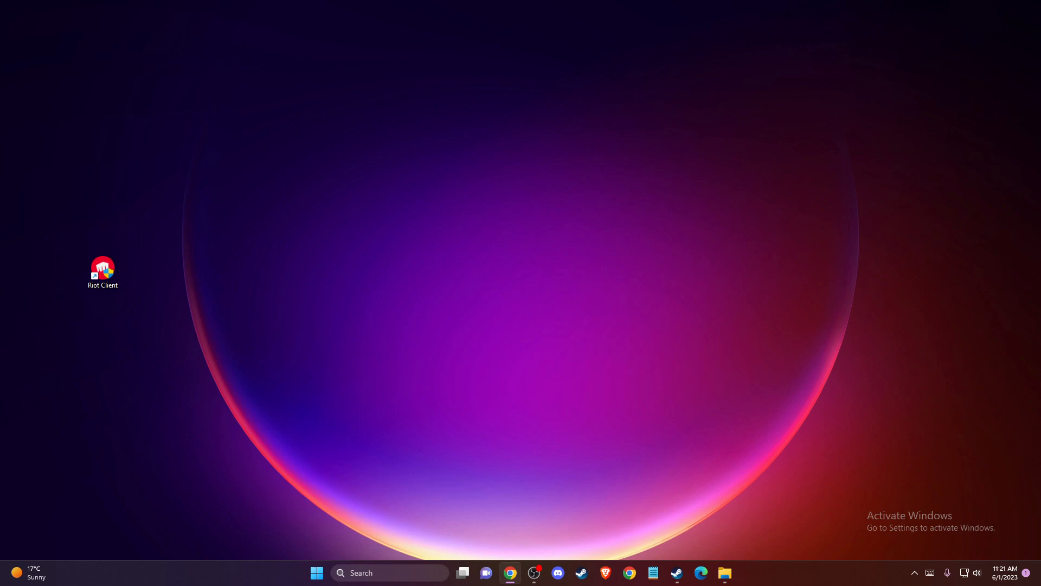
{"action": "left_click", "coordinate": [388, 573]}
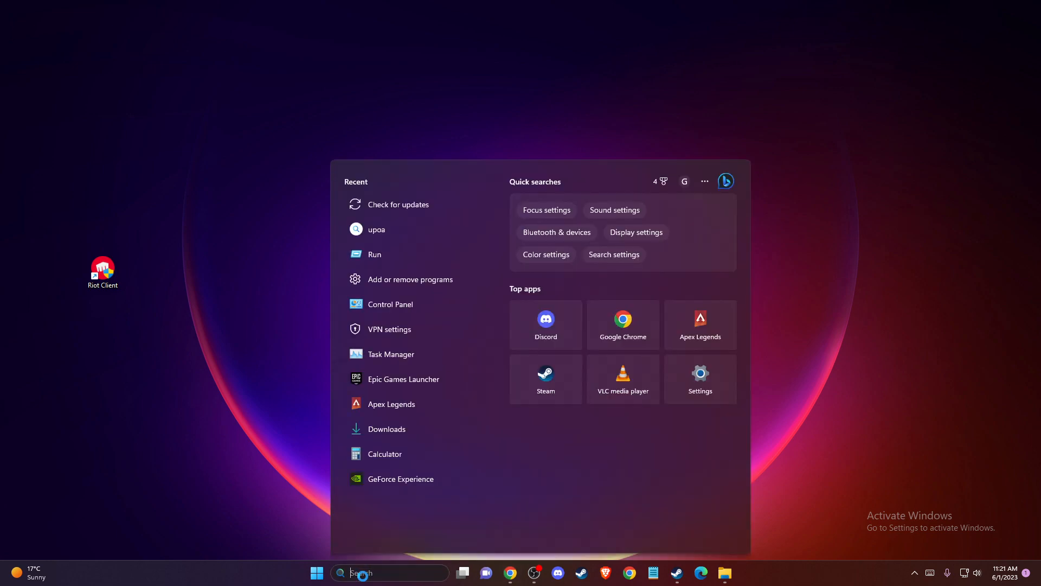
{"action": "type", "text": "Control Panel"}
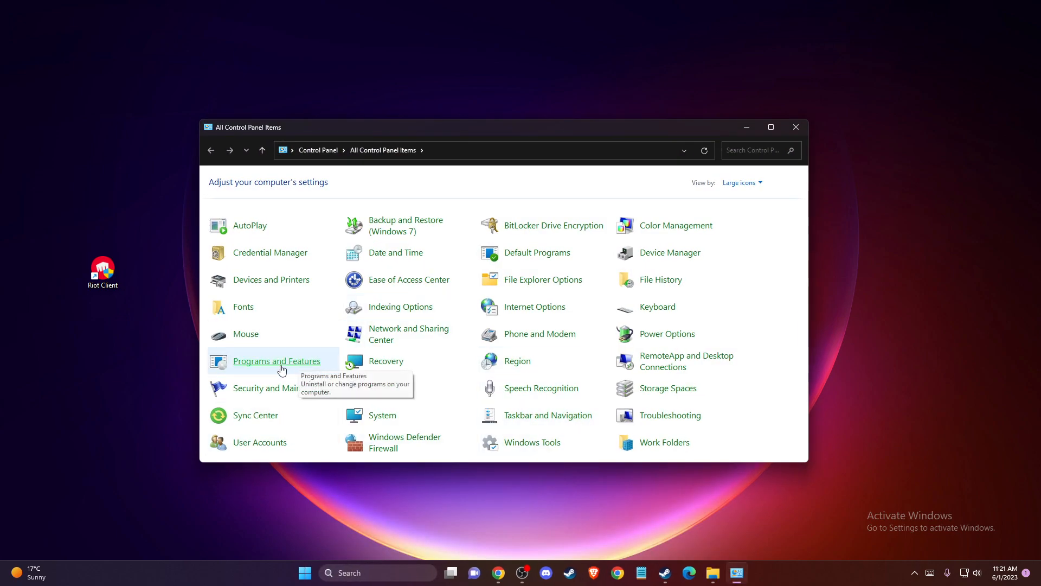
{"action": "left_click", "coordinate": [277, 361]}
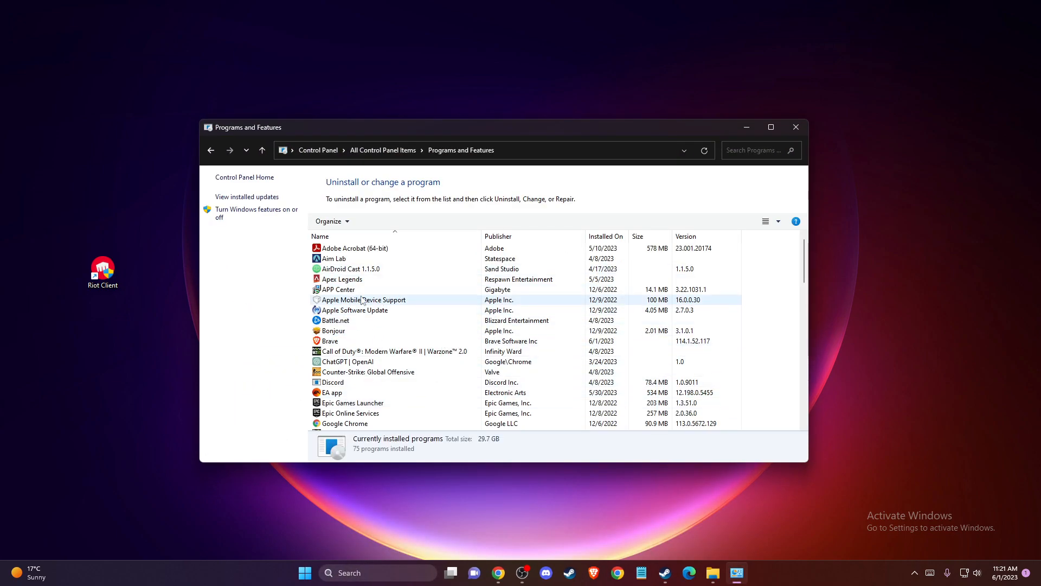
{"action": "left_click", "coordinate": [329, 341]}
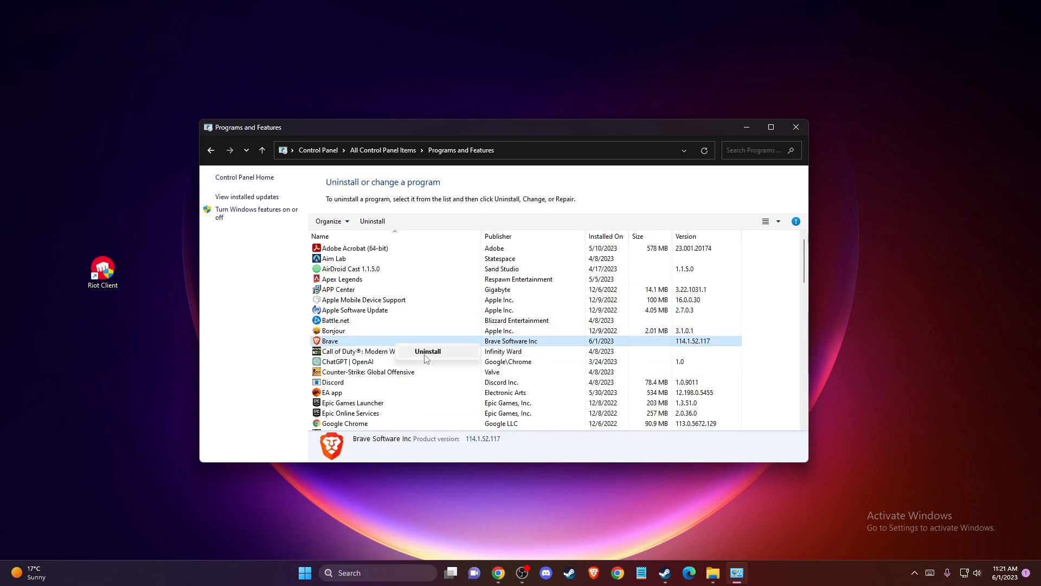
{"action": "mouse_move", "coordinate": [672, 317]}
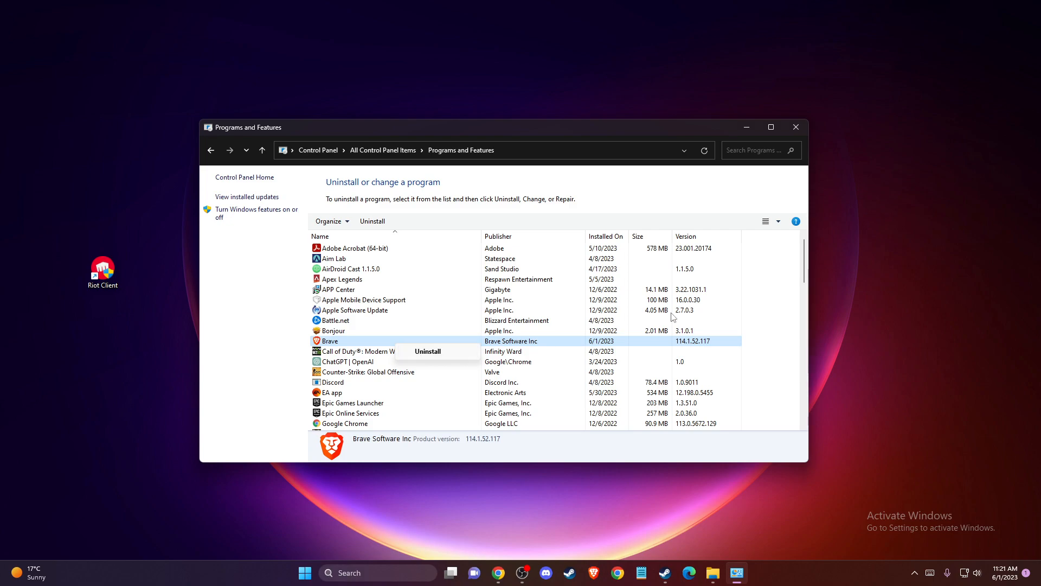
{"action": "left_click", "coordinate": [795, 127]}
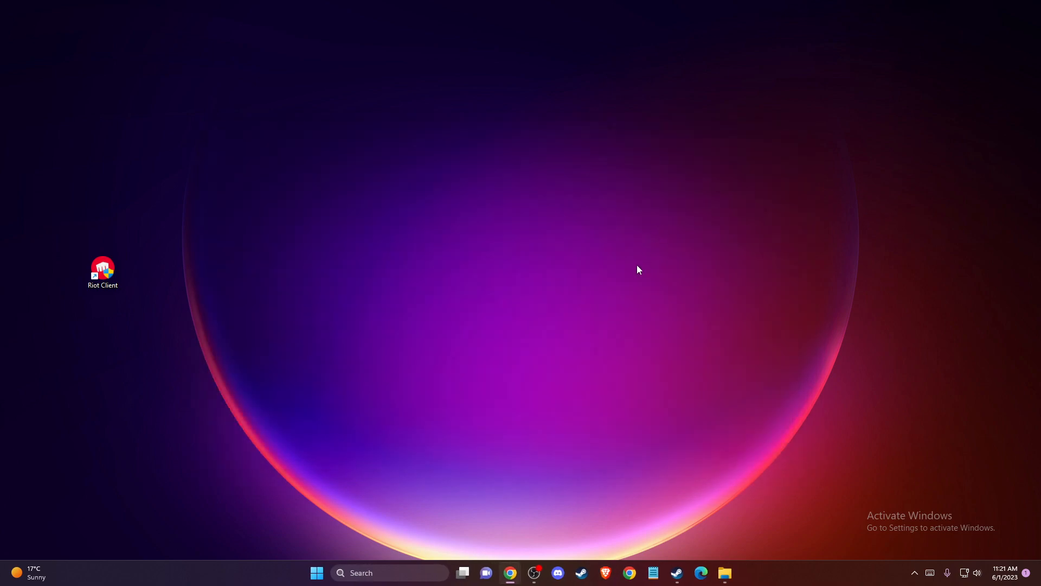
{"action": "mouse_move", "coordinate": [636, 275]}
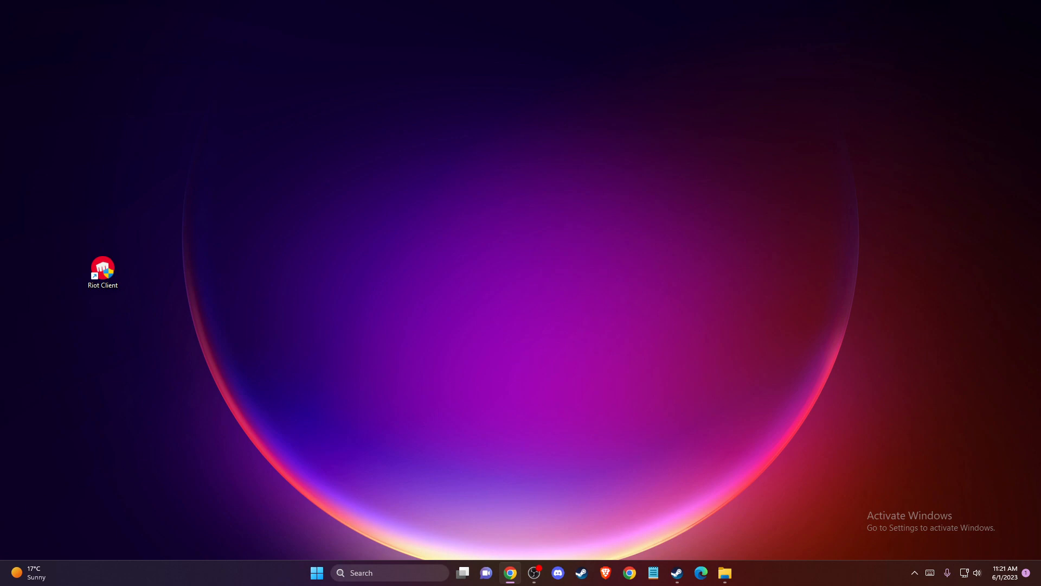
{"action": "mouse_move", "coordinate": [219, 322]}
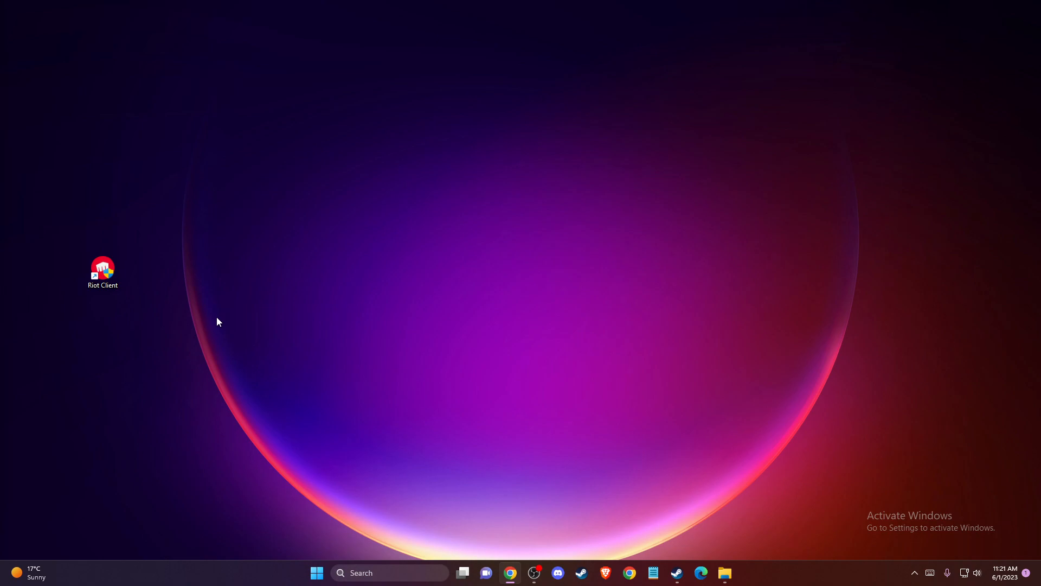